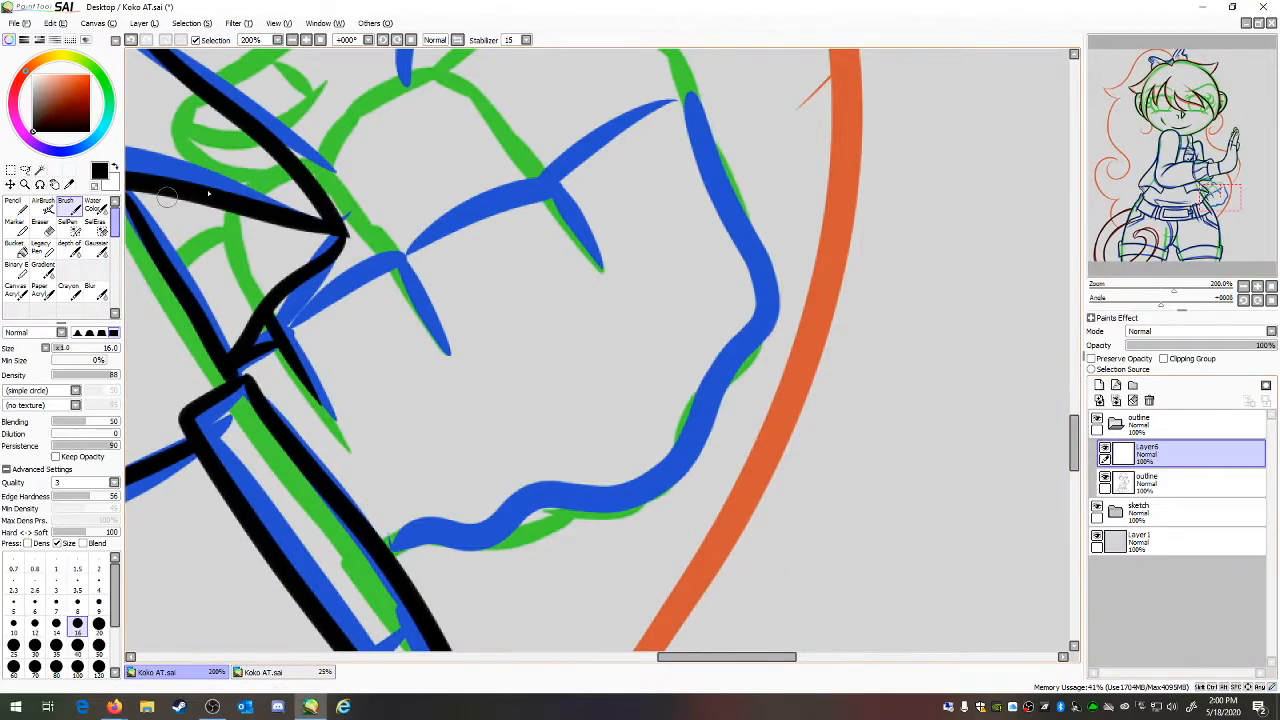
# - Colour the irises purple and add white heart-shaped highlights on new layers under the lineart
pyautogui.click(264, 672)
pyautogui.write('white')
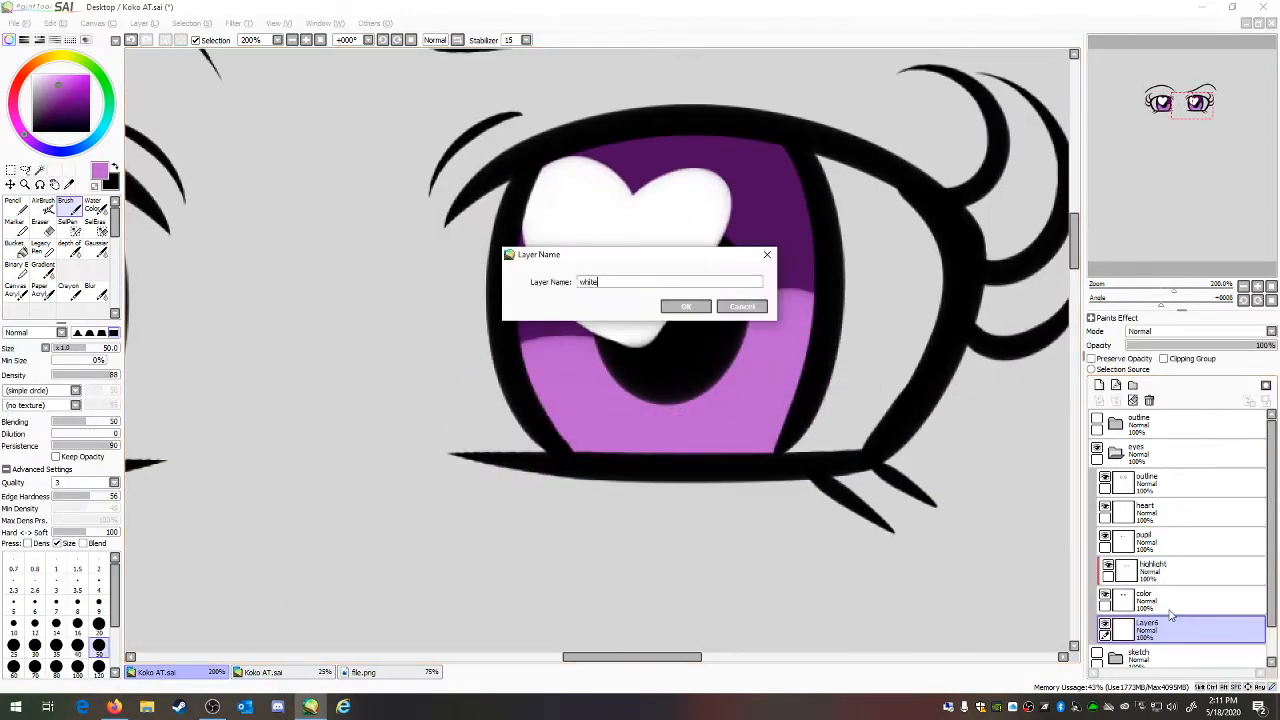
# - Name the skin layer, then paint peach skin on face, ears and hands with clipped shading
pyautogui.click(686, 306)
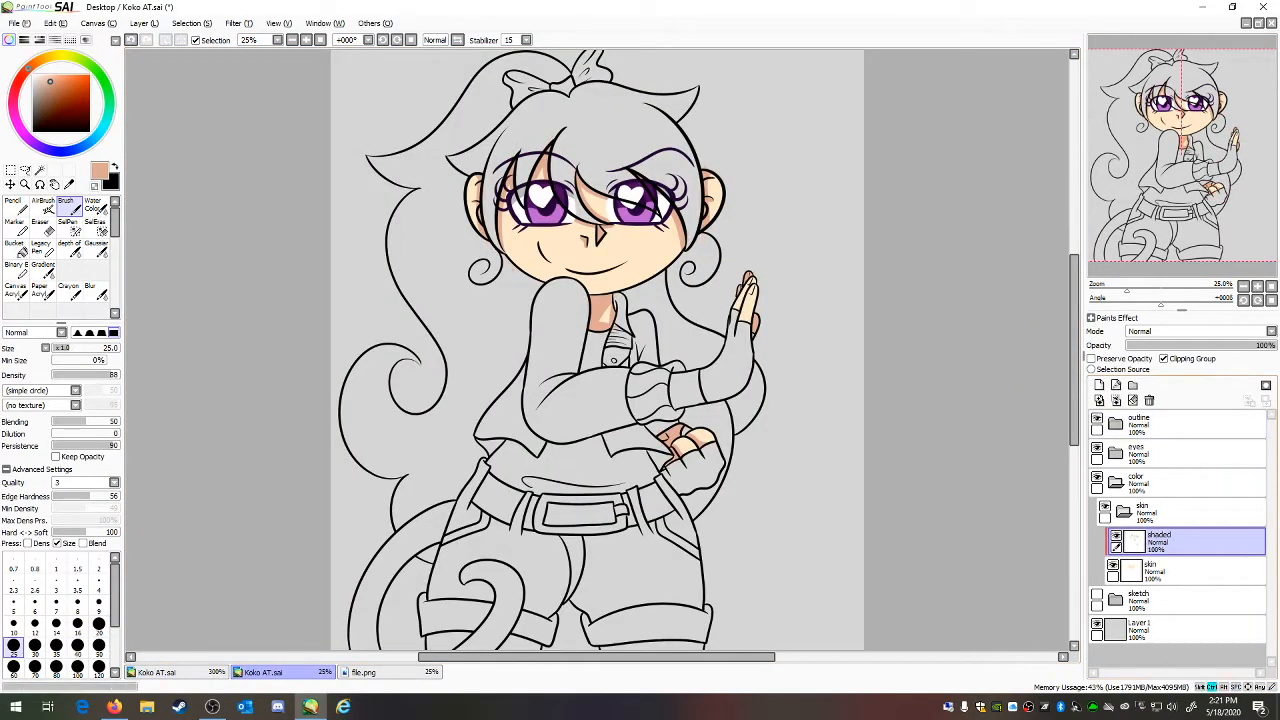
# - Check the character reference sheet, then fill the curled monkey tail brown on a new layer
pyautogui.click(496, 672)
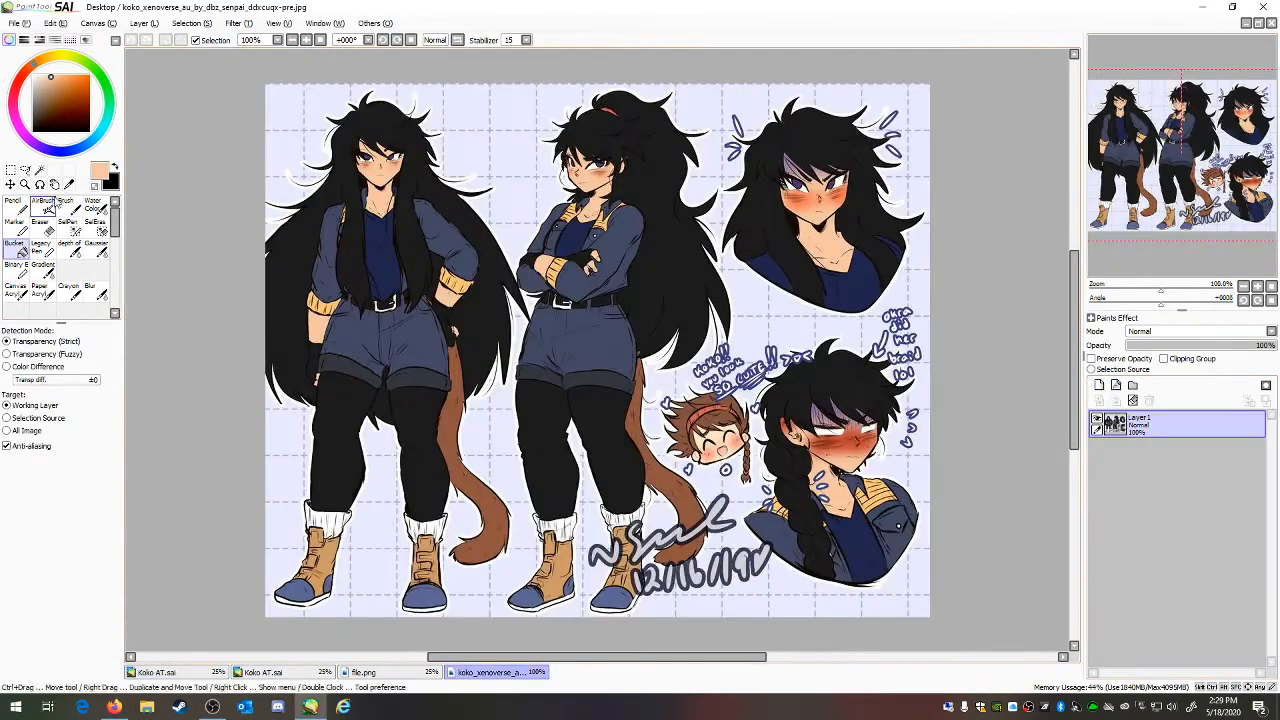
pyautogui.click(156, 672)
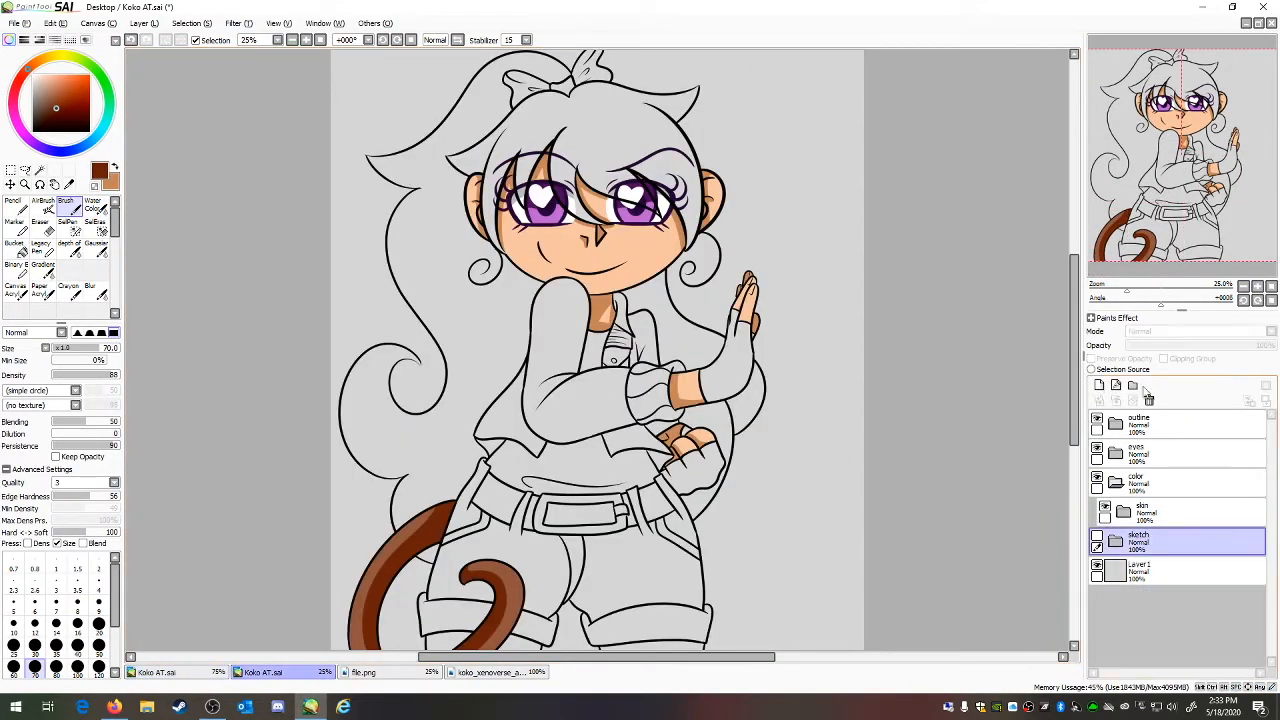
# - Fill the hair bow red and the fingerless gloves and belt black, naming the new shading layer
pyautogui.click(496, 672)
pyautogui.write('shade')
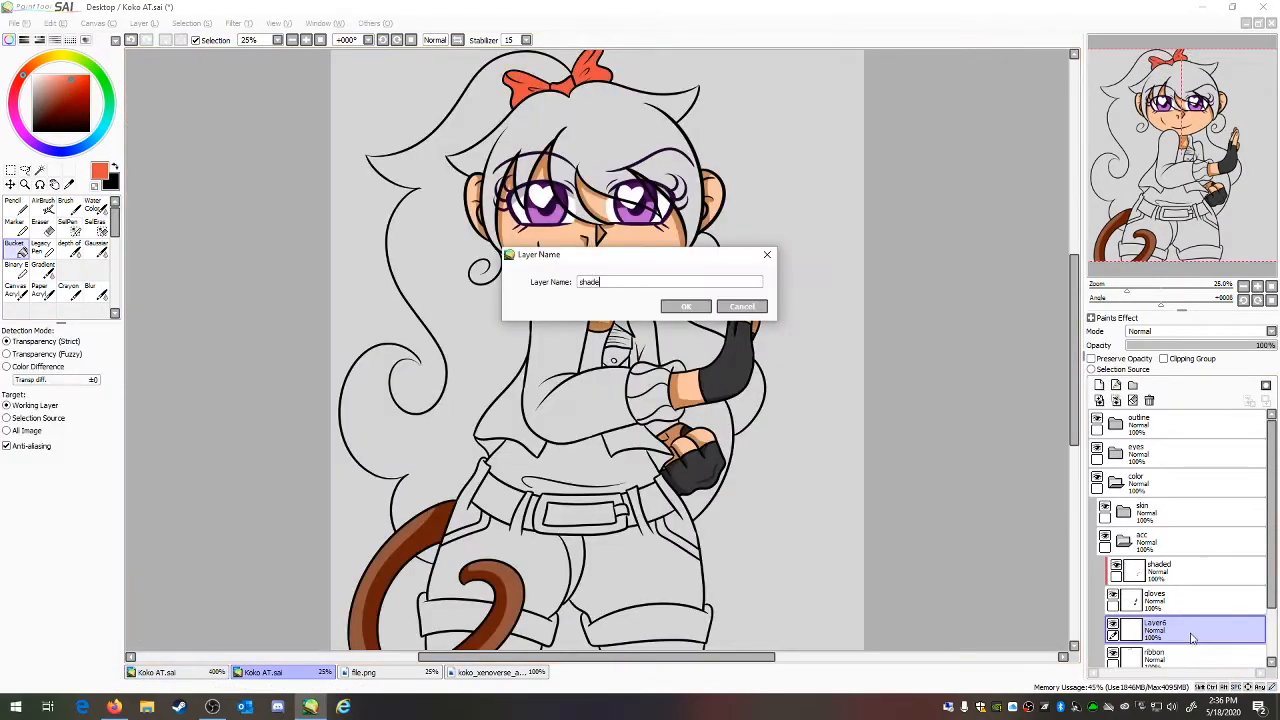
pyautogui.click(686, 306)
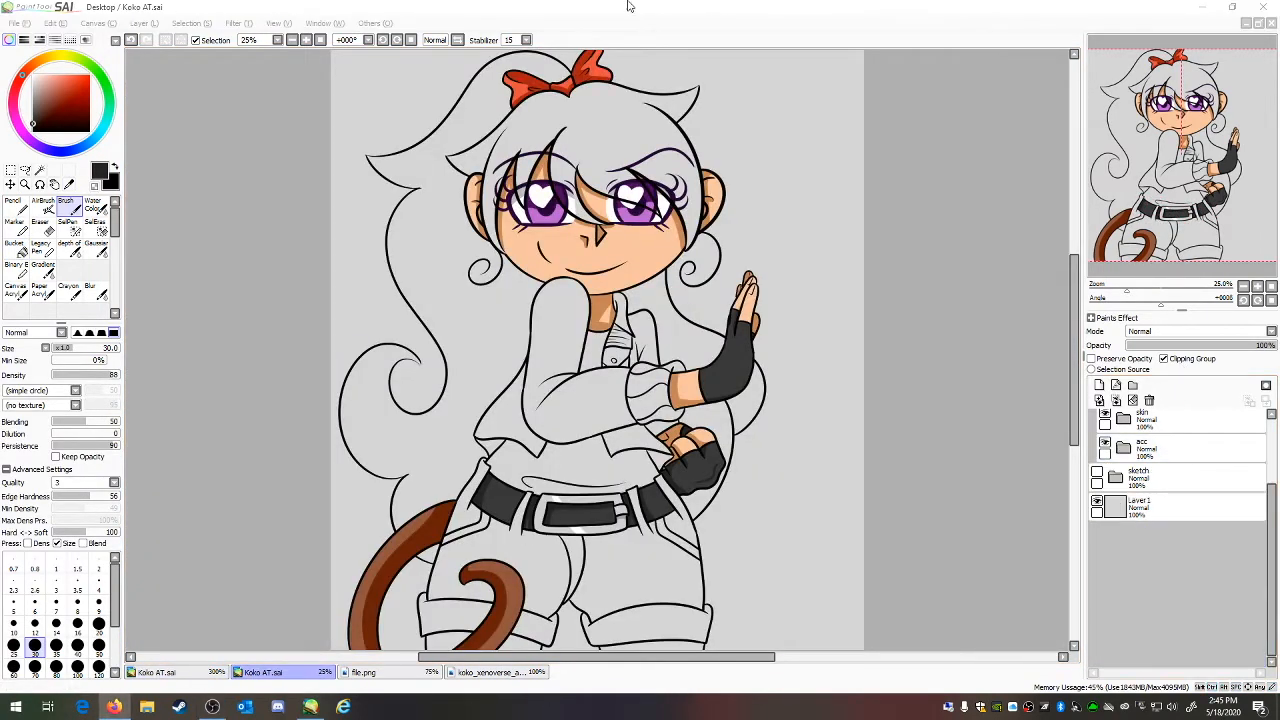
# - Shade the navy jacket with darker blue along its folds and edges, keeping yellow cuffs
pyautogui.click(496, 672)
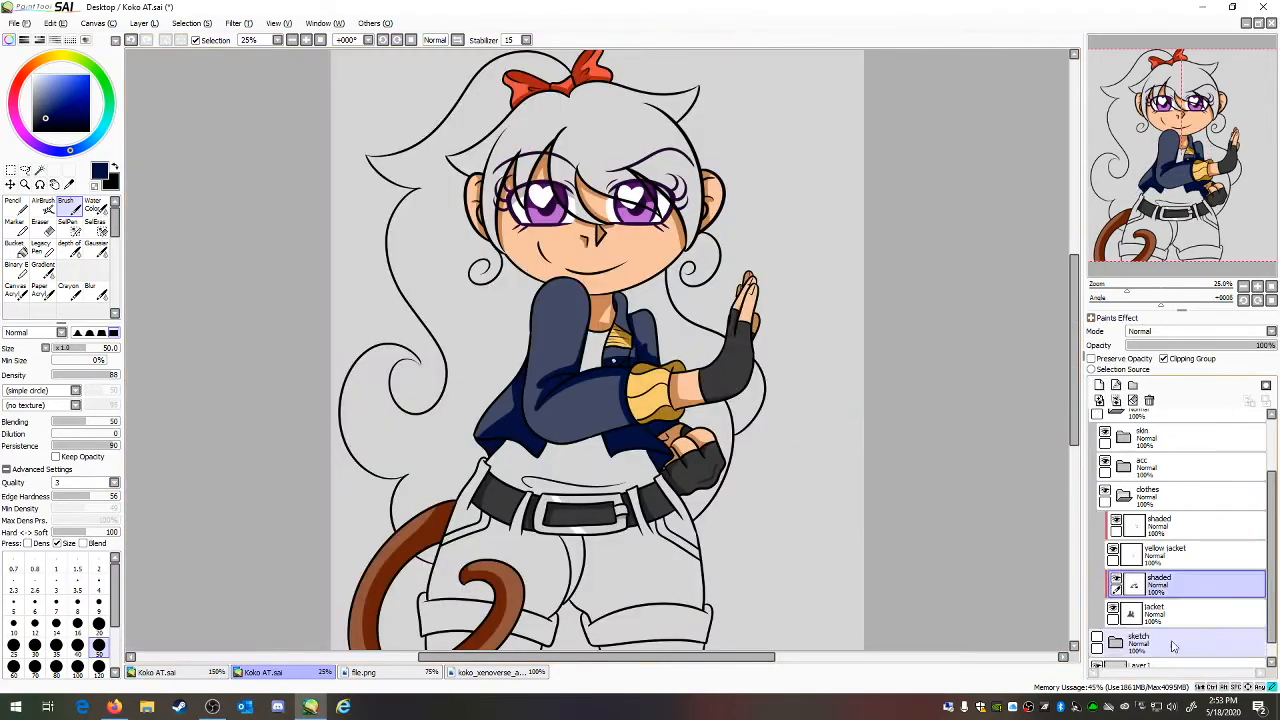
pyautogui.click(496, 672)
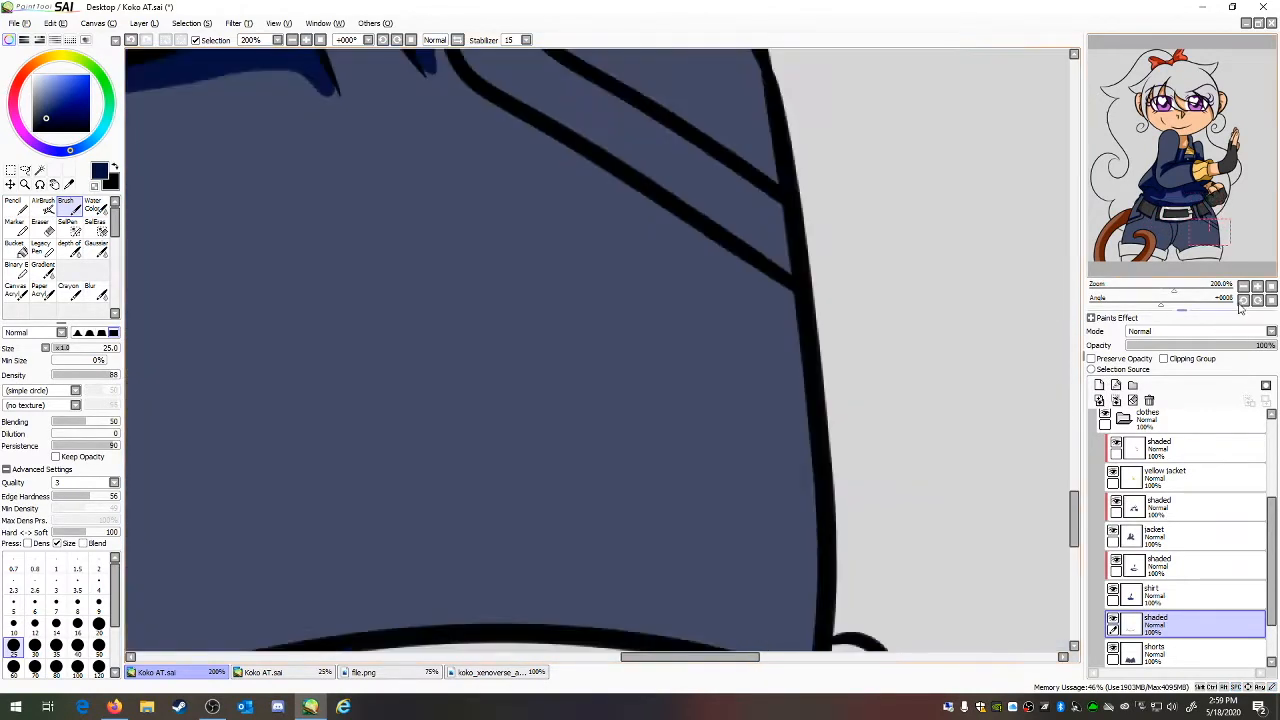
pyautogui.click(496, 672)
pyautogui.write('hair')
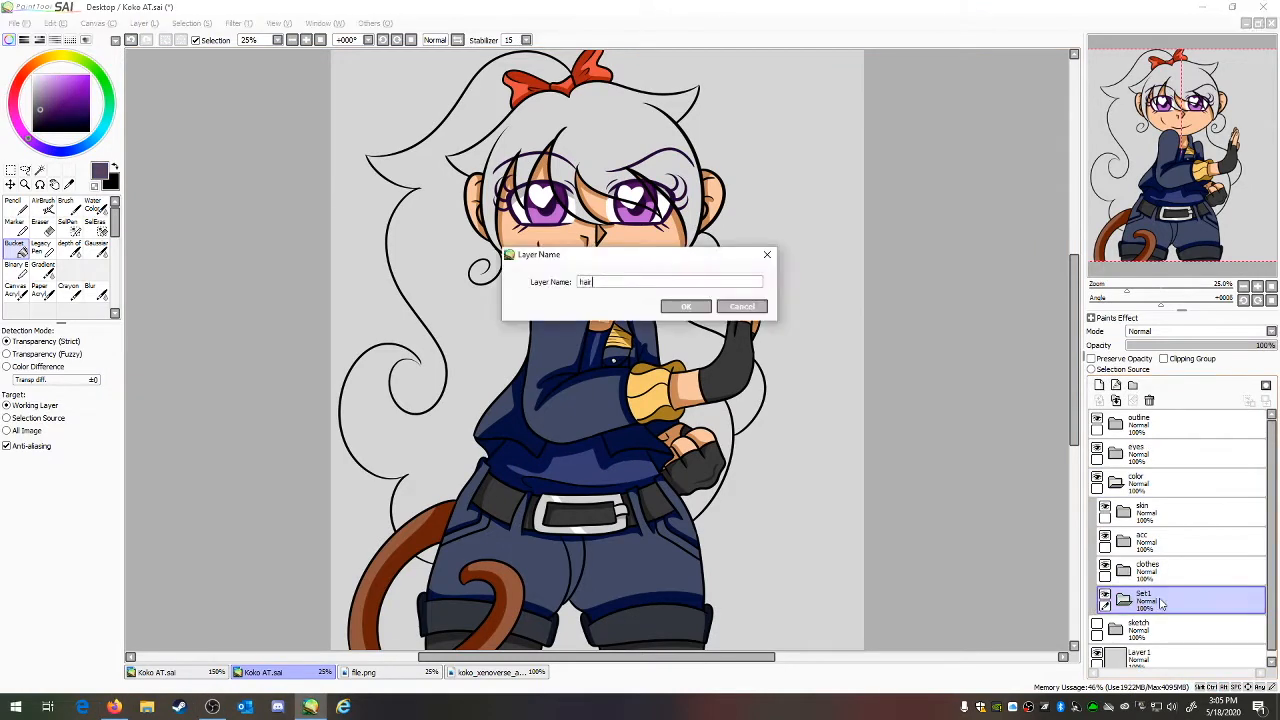
# - Confirm the new name for the colour-group layer holding the black hair and navy trousers
pyautogui.click(686, 306)
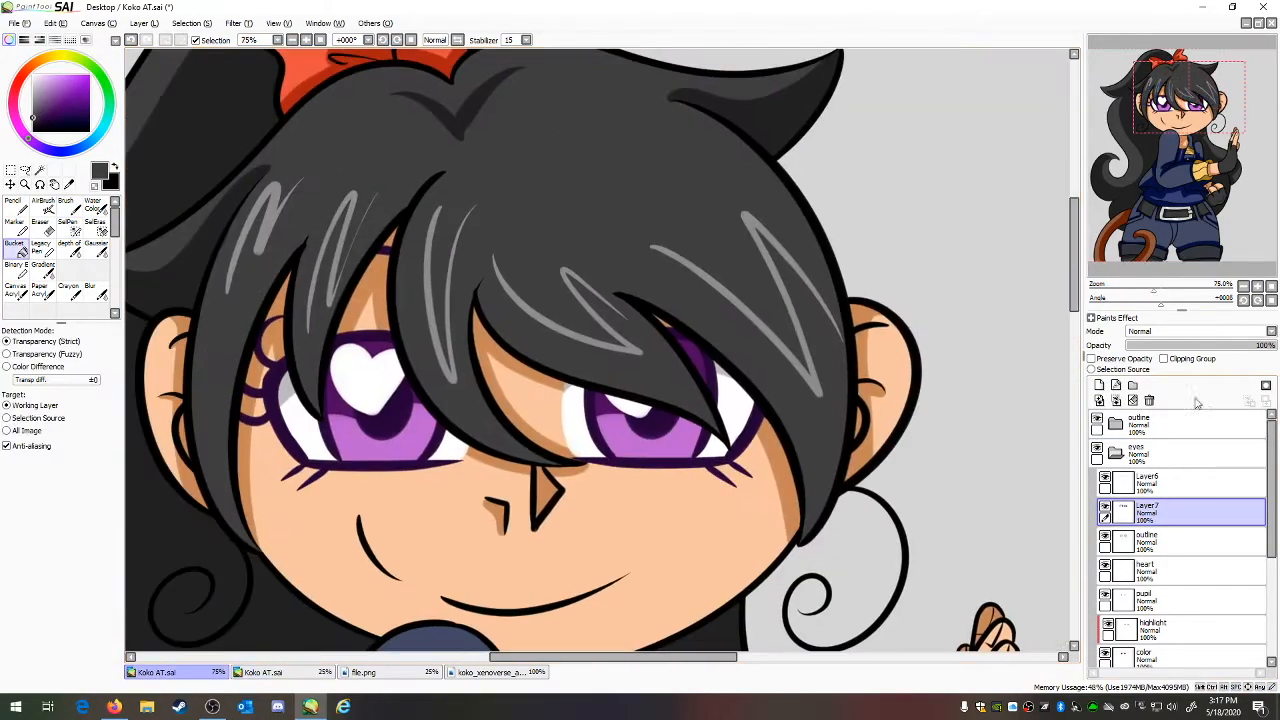
# - Finish shading hair, heart eyes and buckle, then bring up the file.png arena background
pyautogui.click(1258, 286)
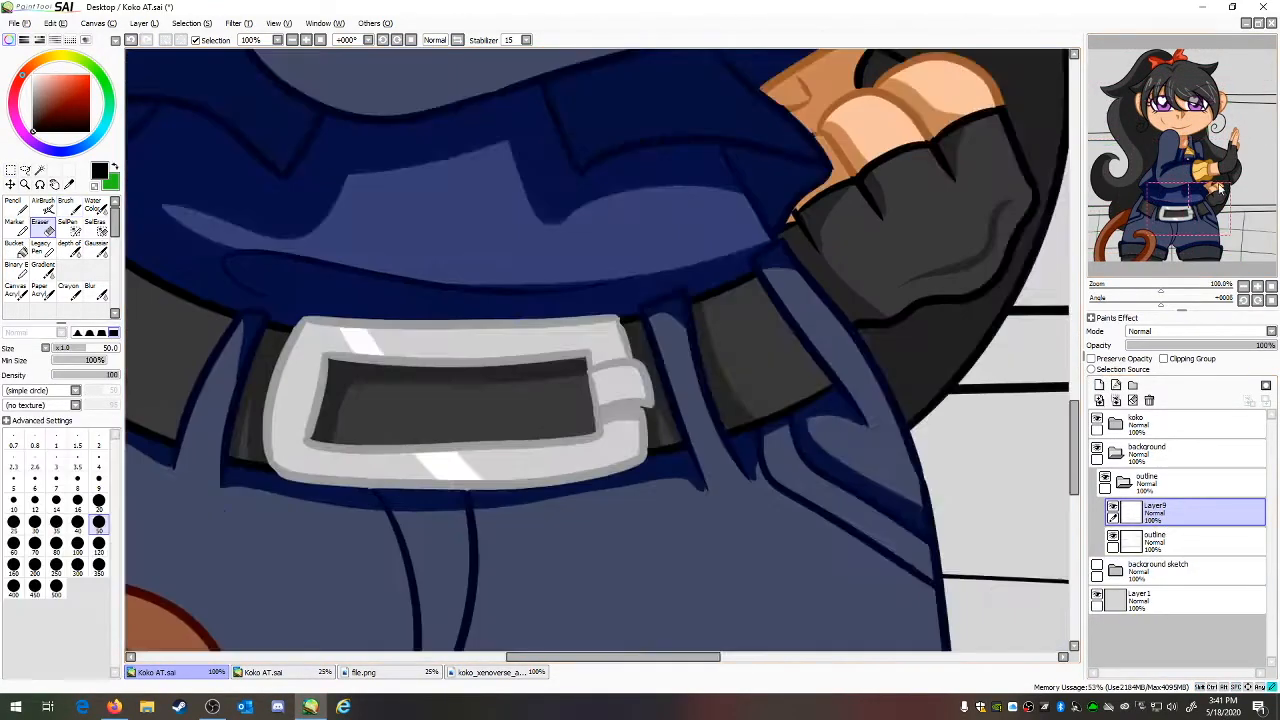
pyautogui.click(362, 672)
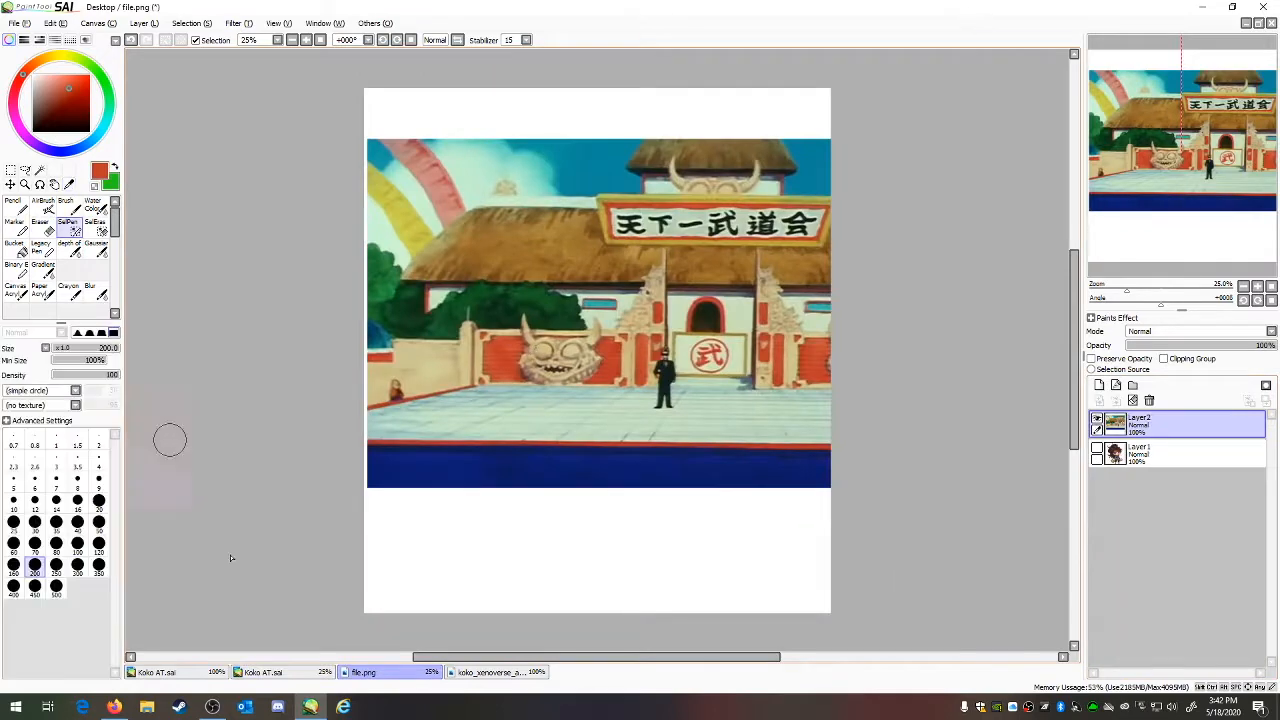
# - Paste the tournament-arena image into Koko AT.sai below the character layers
pyautogui.click(158, 672)
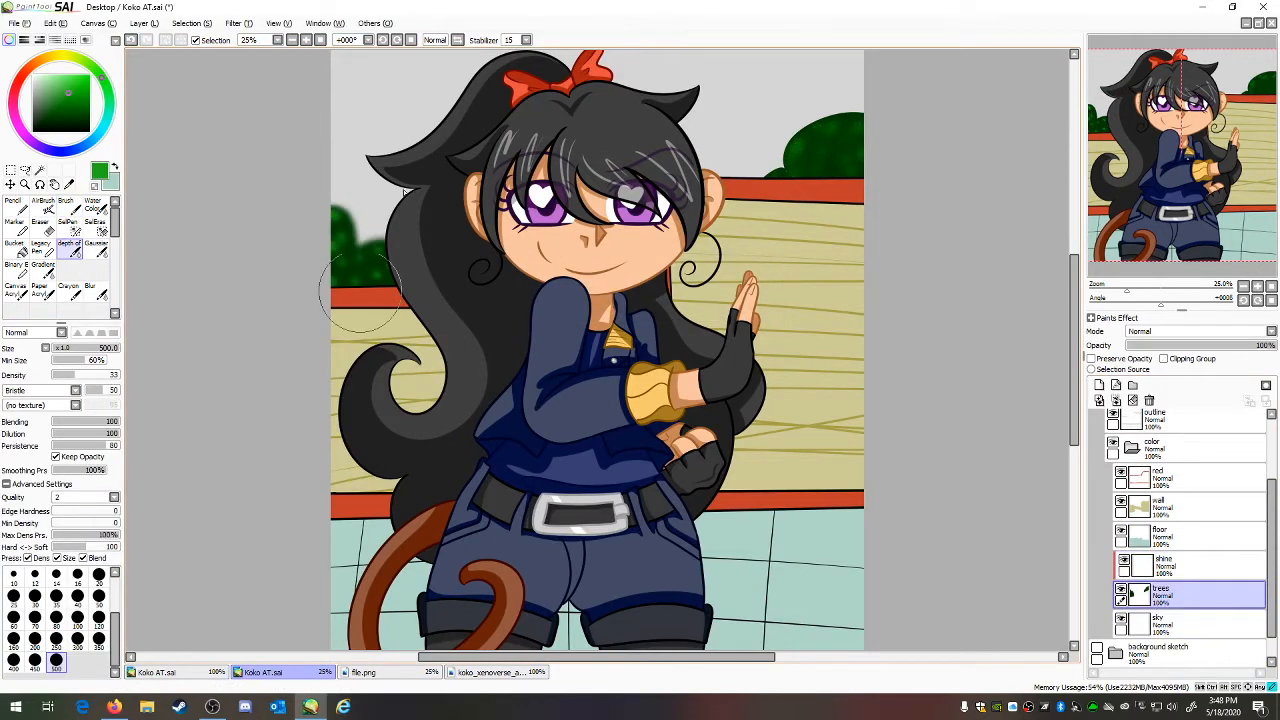
# - Paint a vivid blue sky with clouds above the arena wall on a background layer
pyautogui.click(1160, 624)
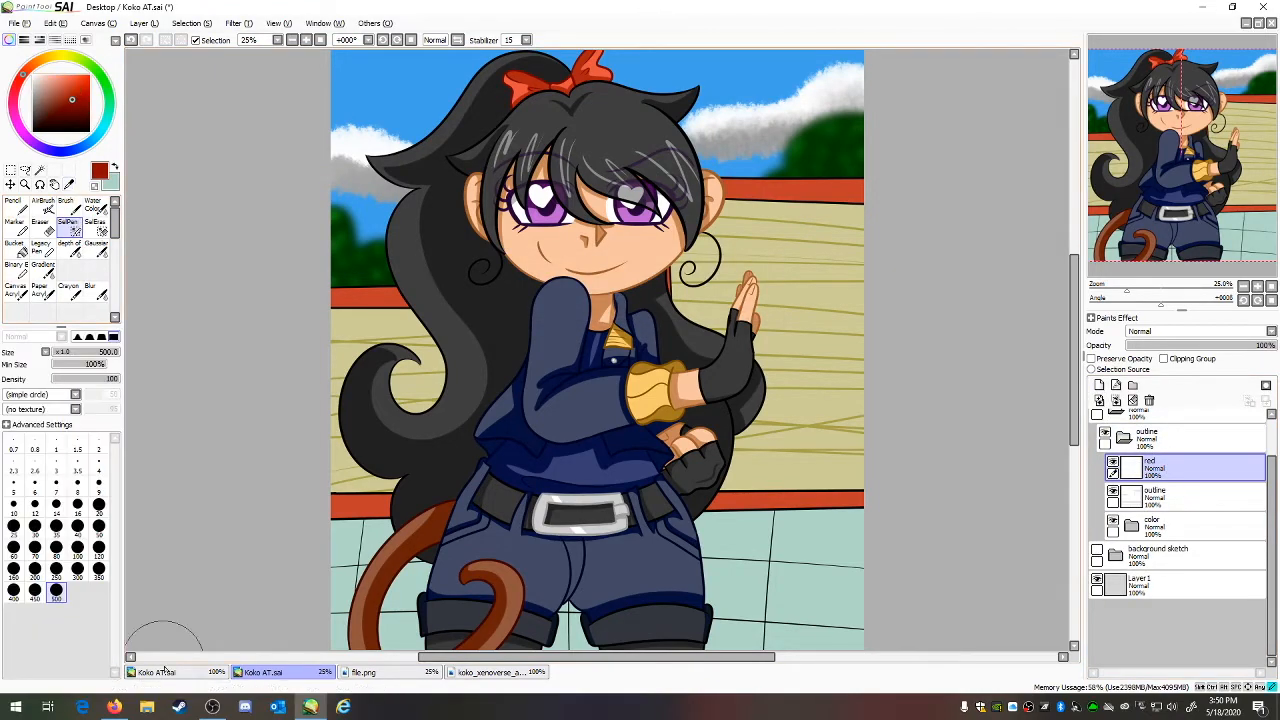
pyautogui.click(1256, 288)
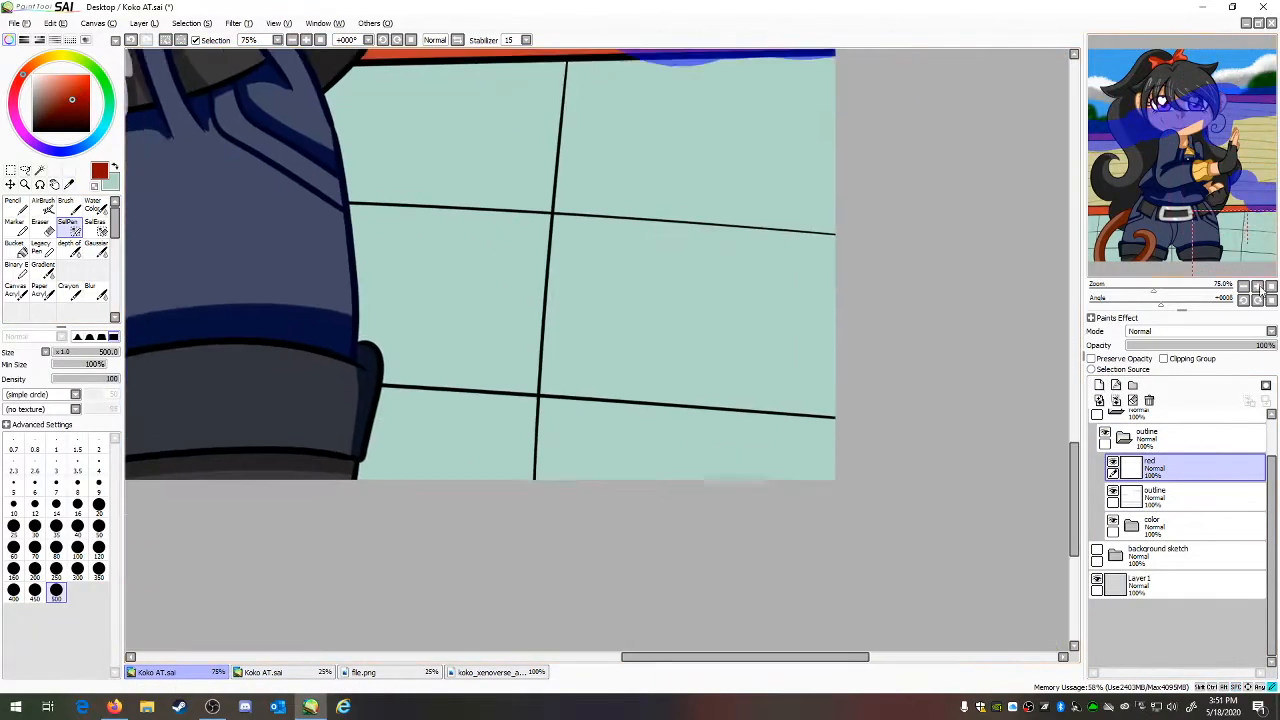